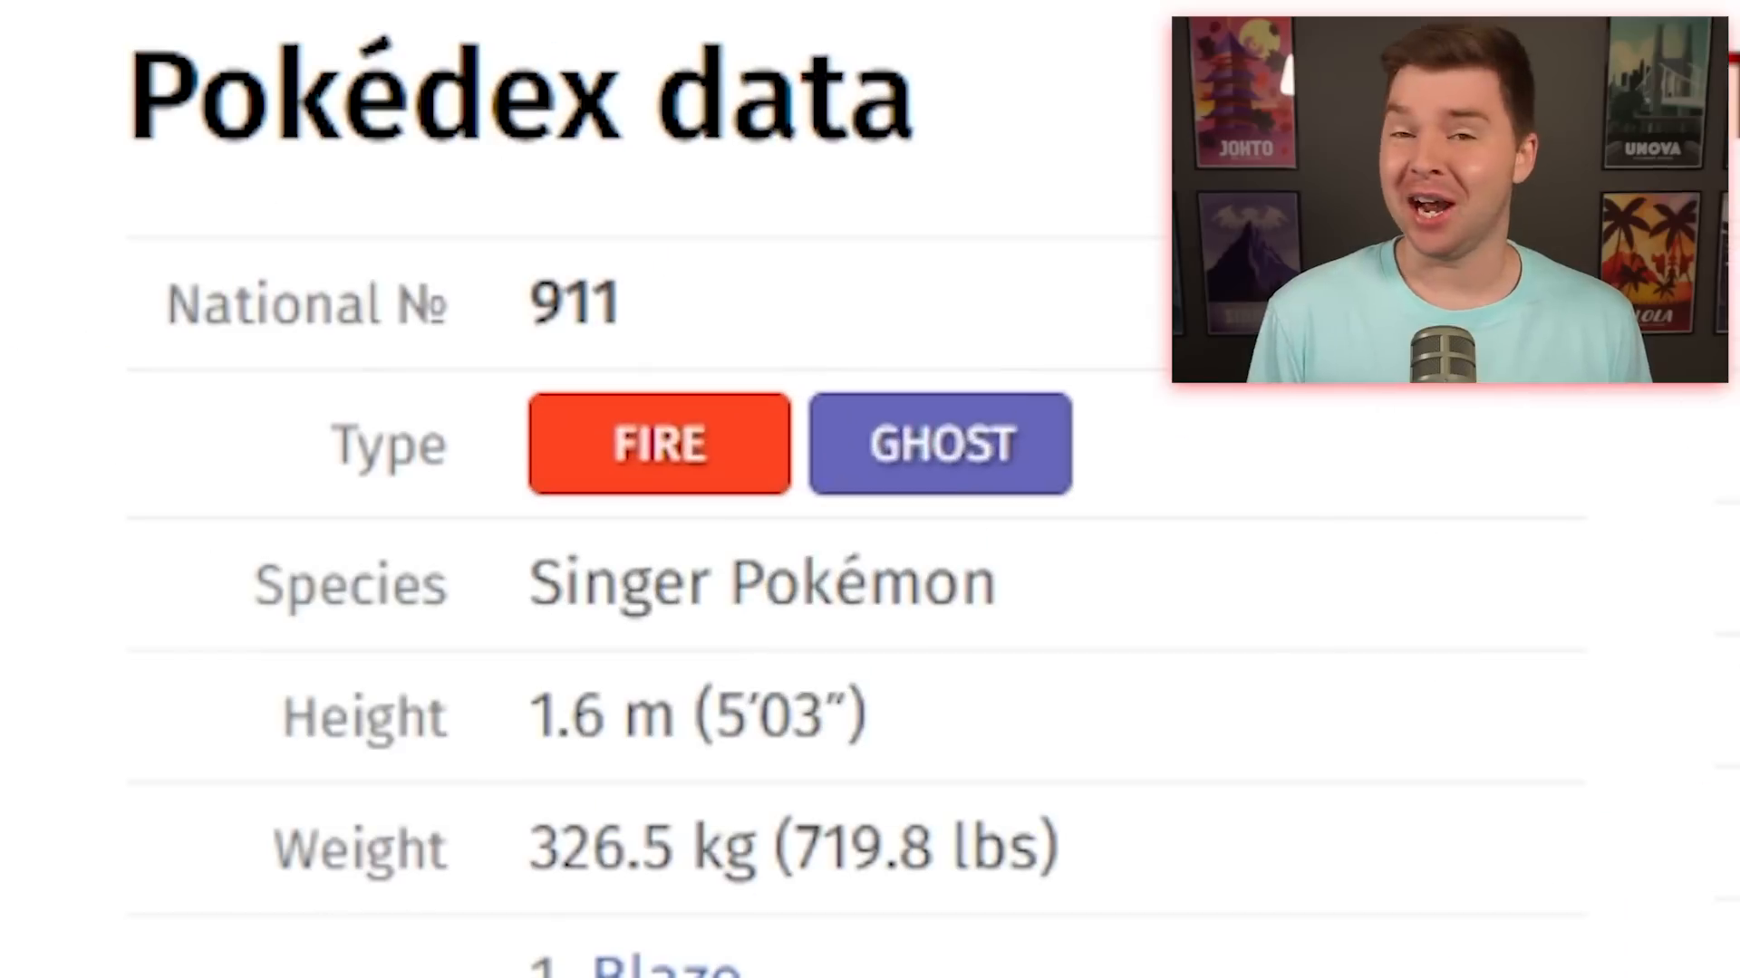
pyautogui.scroll(-3)
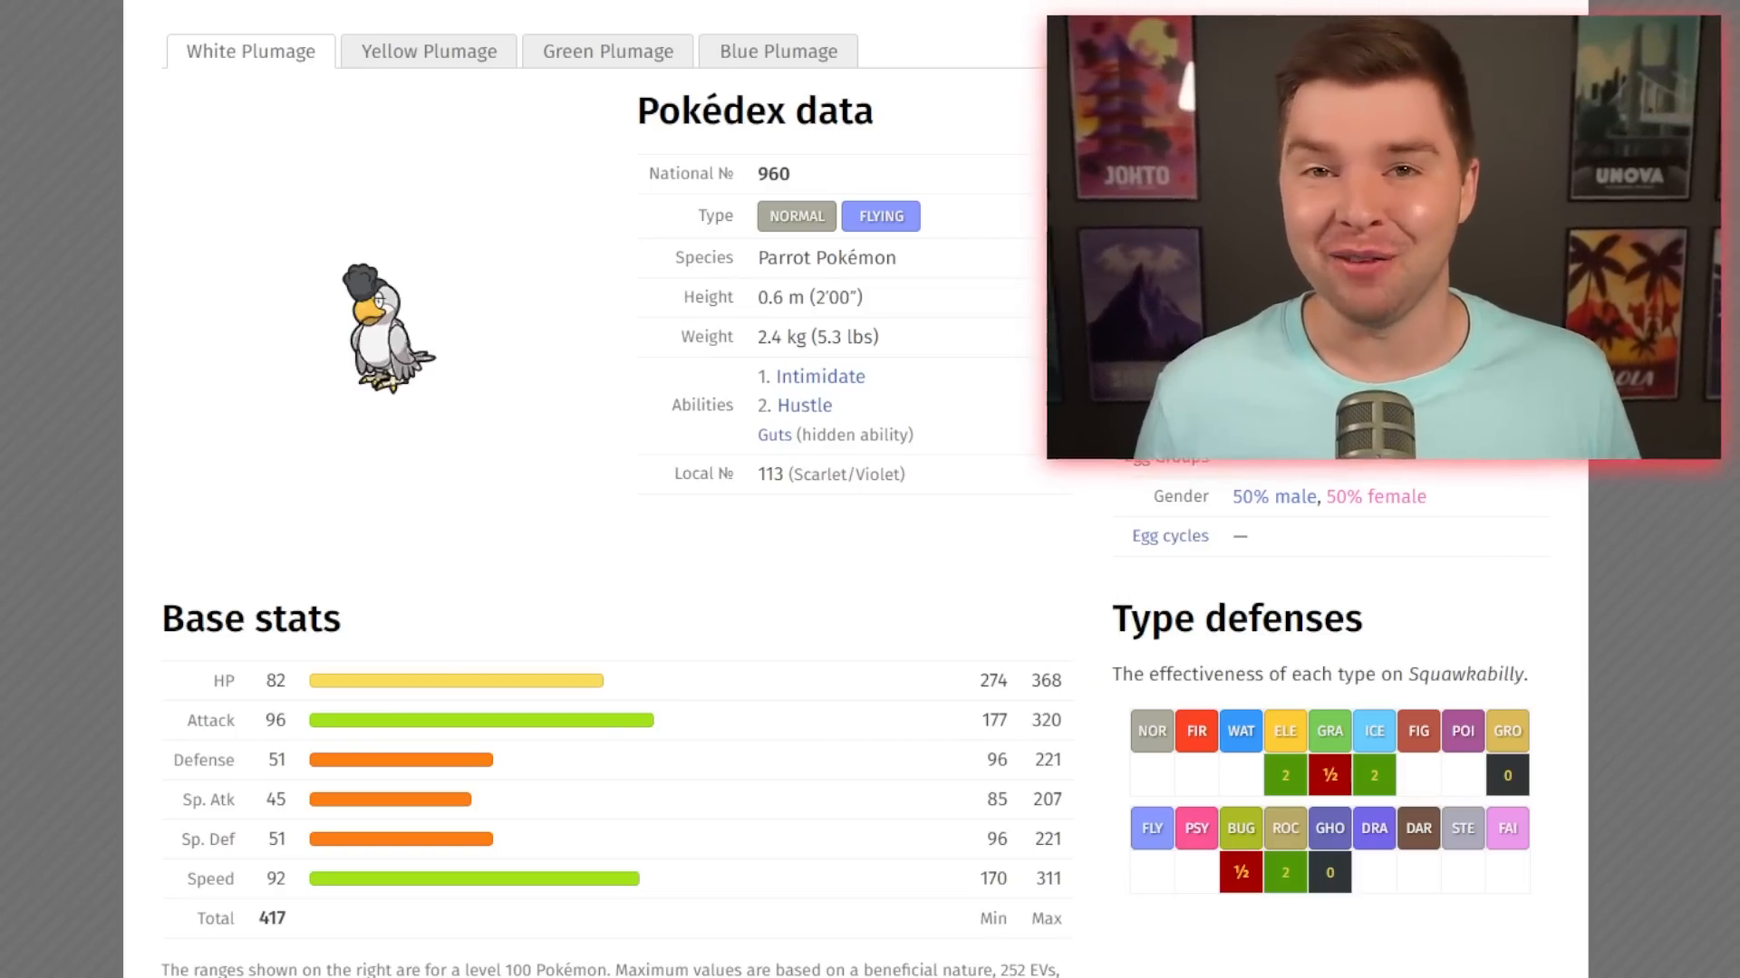
pyautogui.click(427, 51)
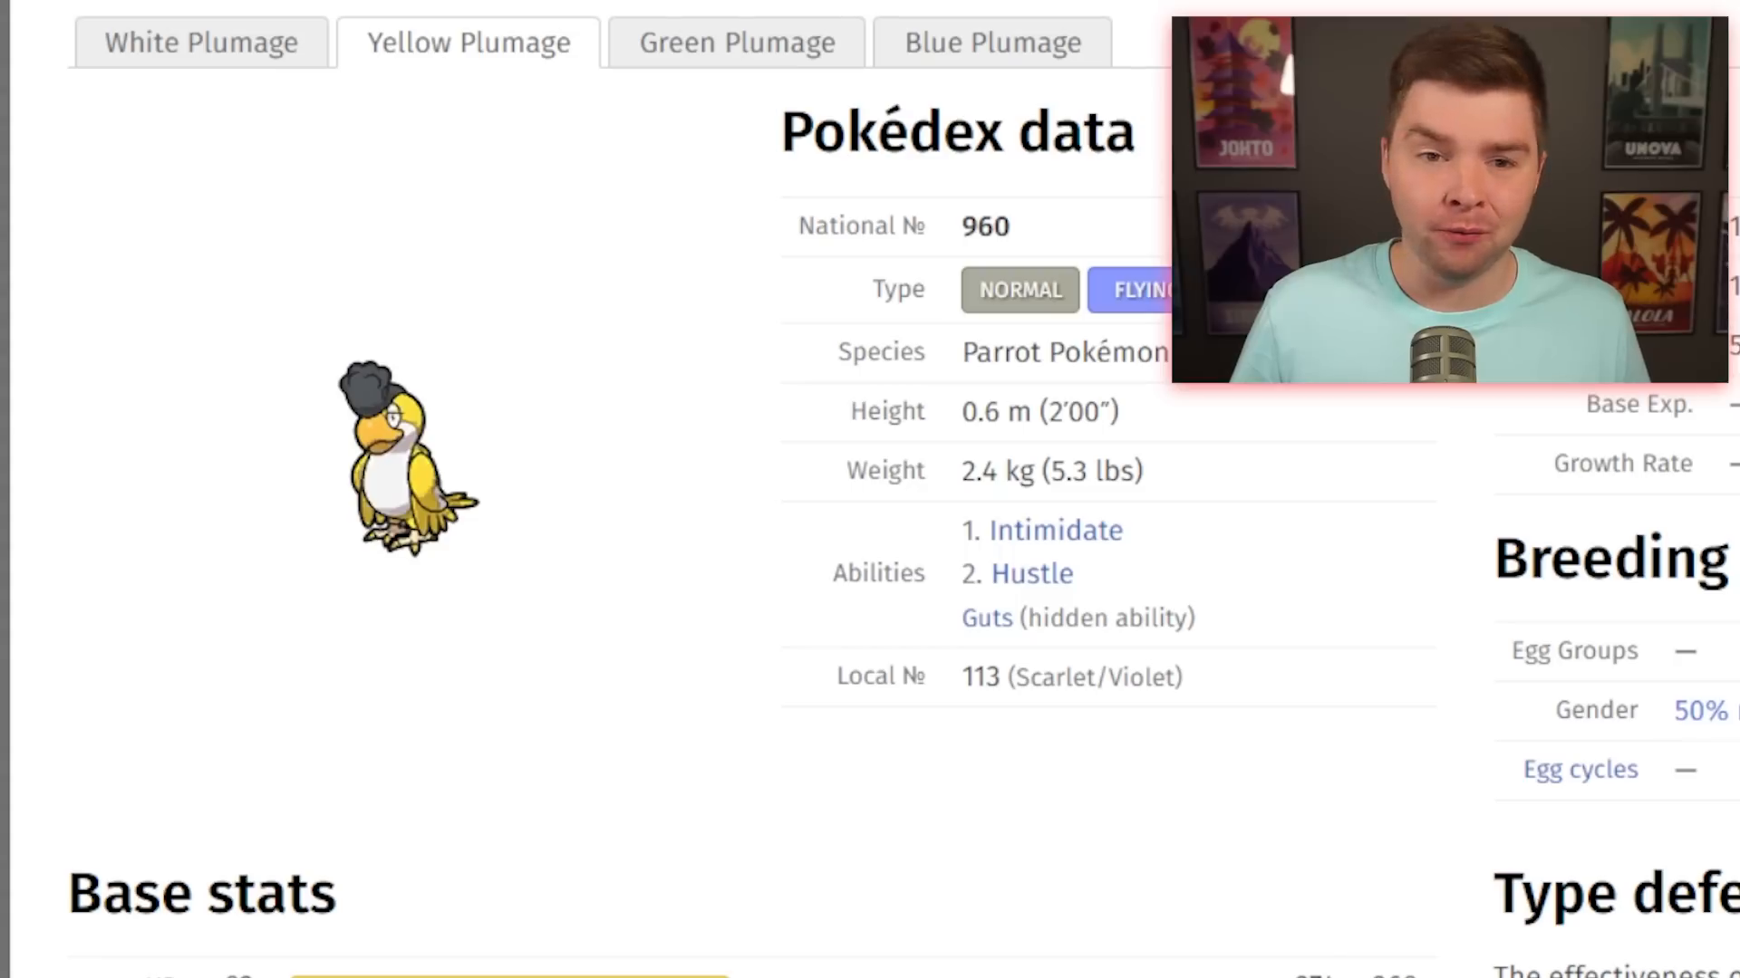
pyautogui.click(989, 41)
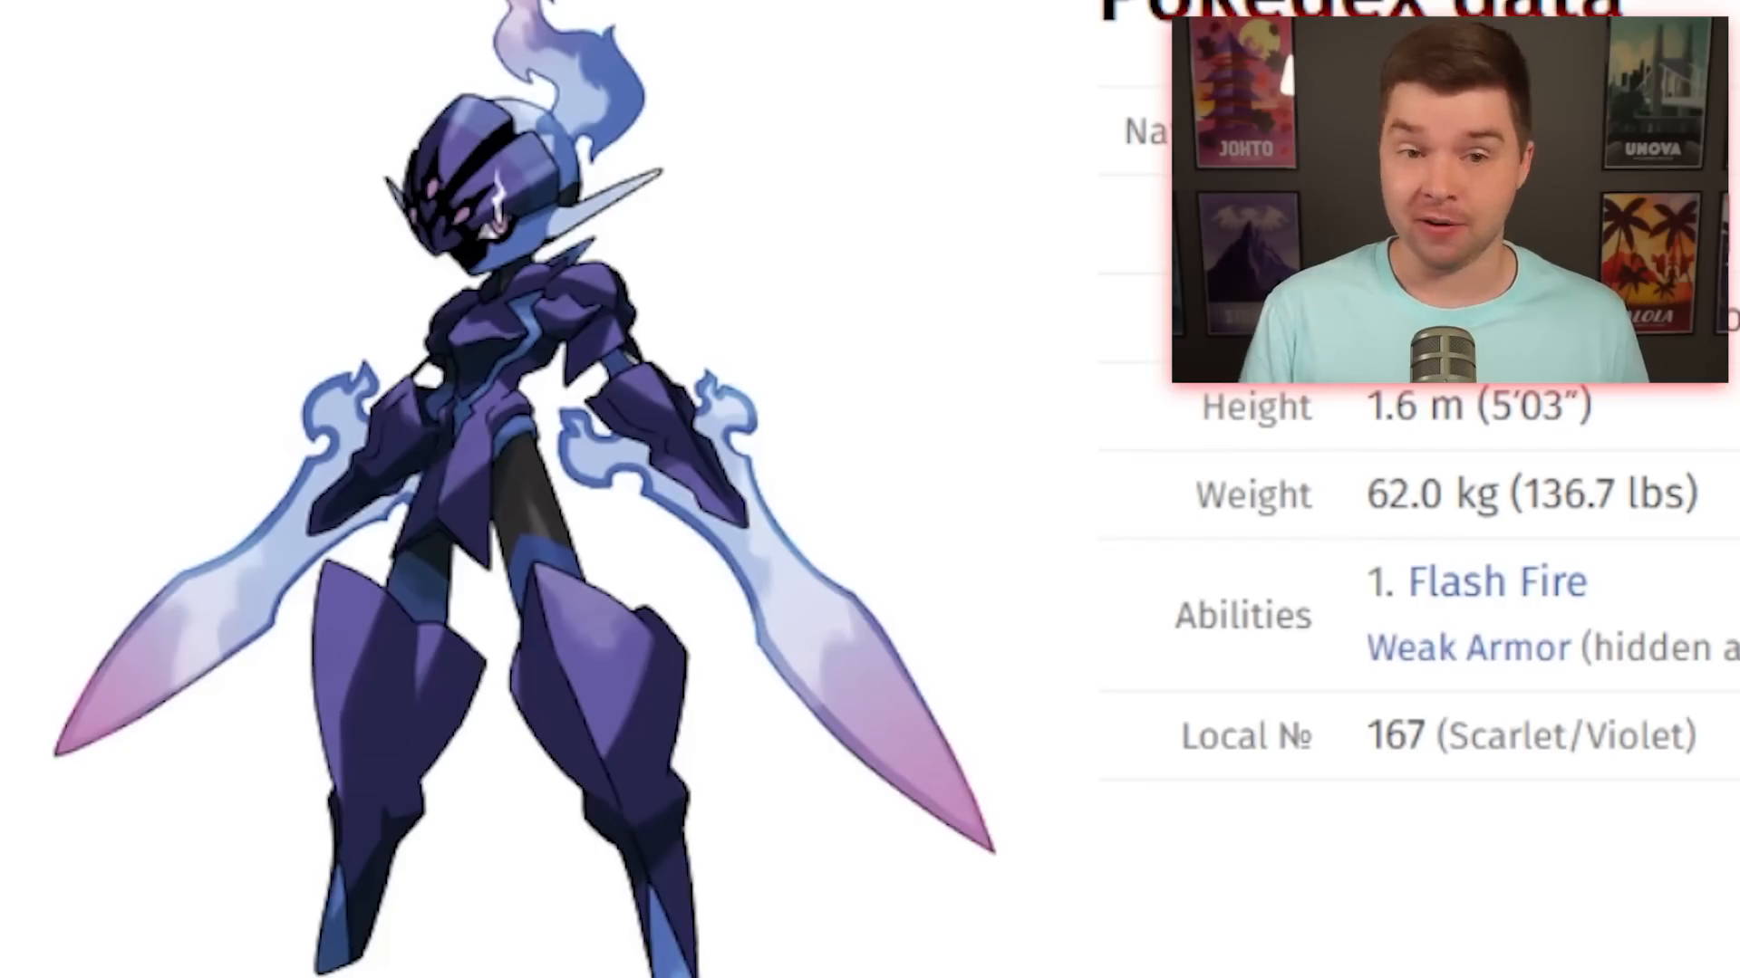
pyautogui.scroll(3)
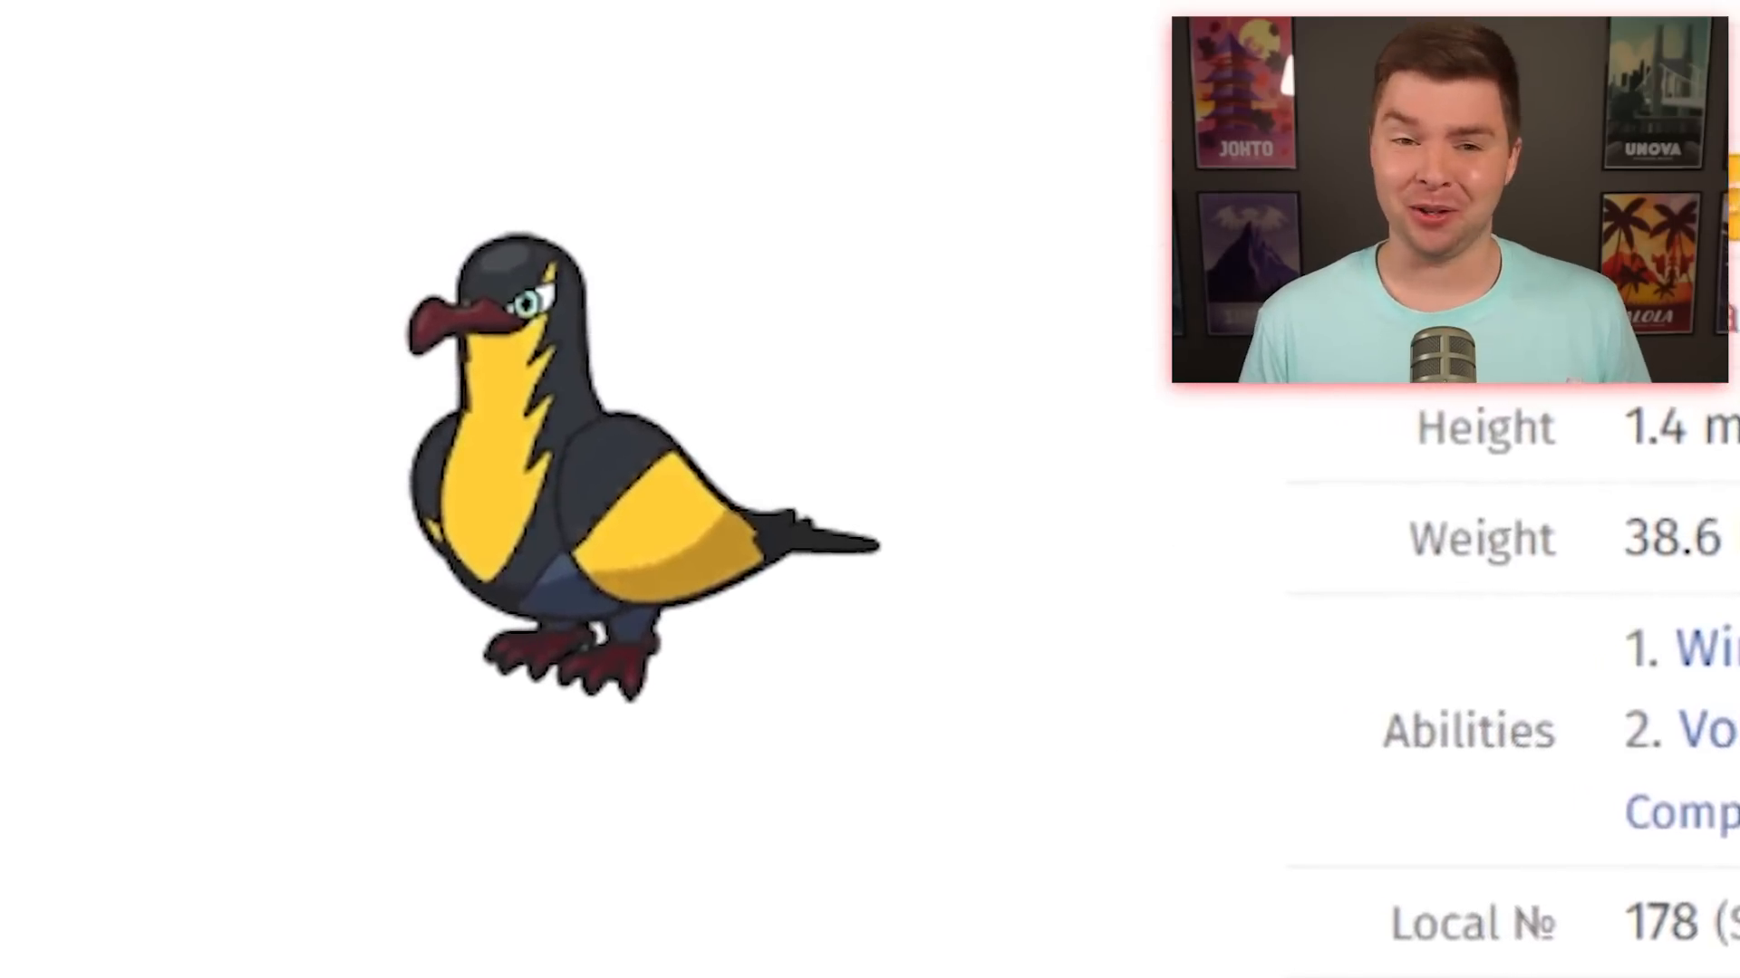
pyautogui.scroll(-3)
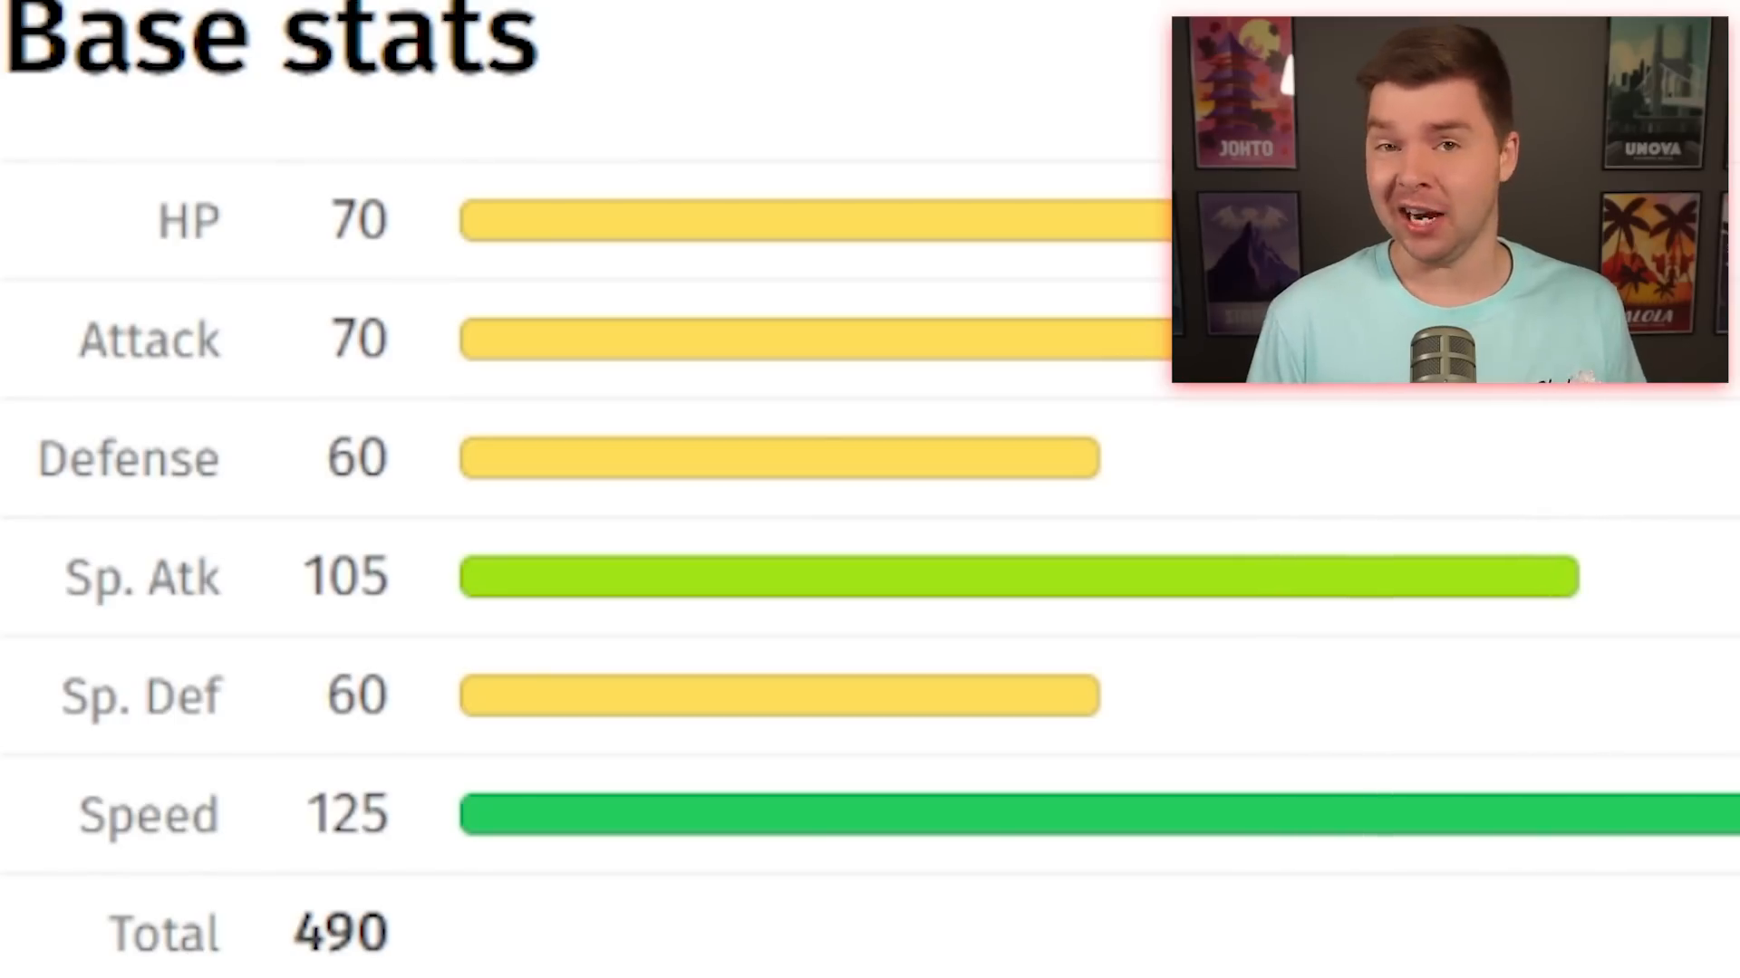
pyautogui.scroll(3)
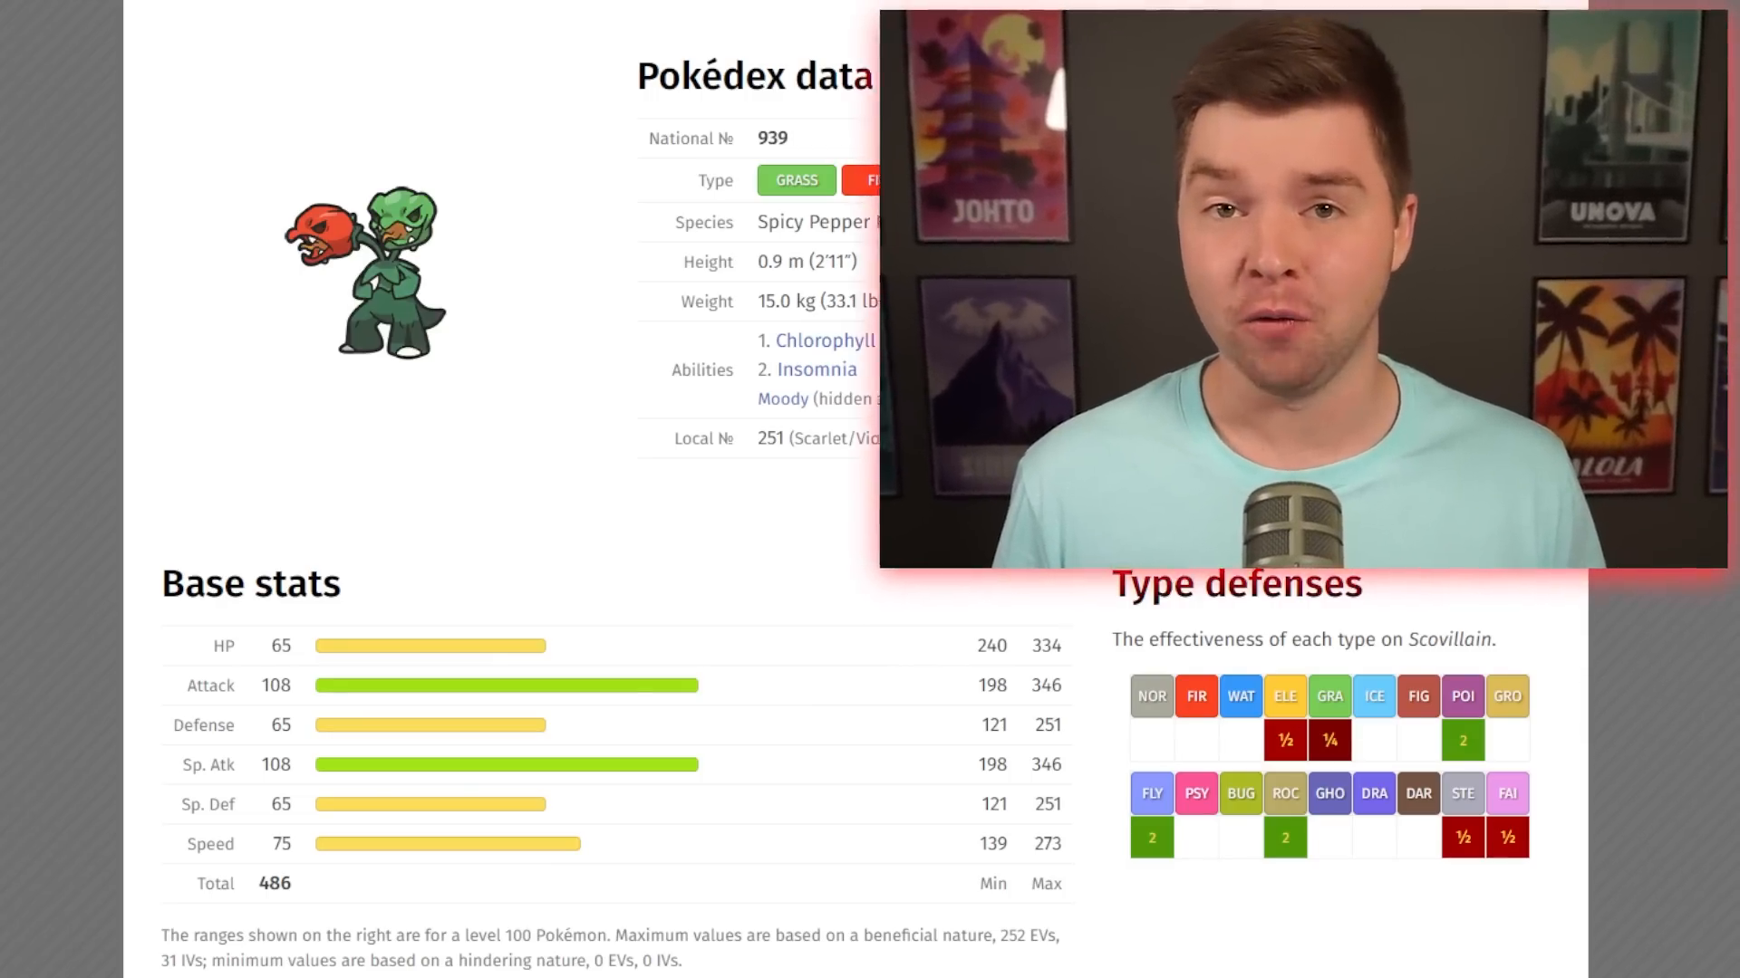
pyautogui.scroll(-3)
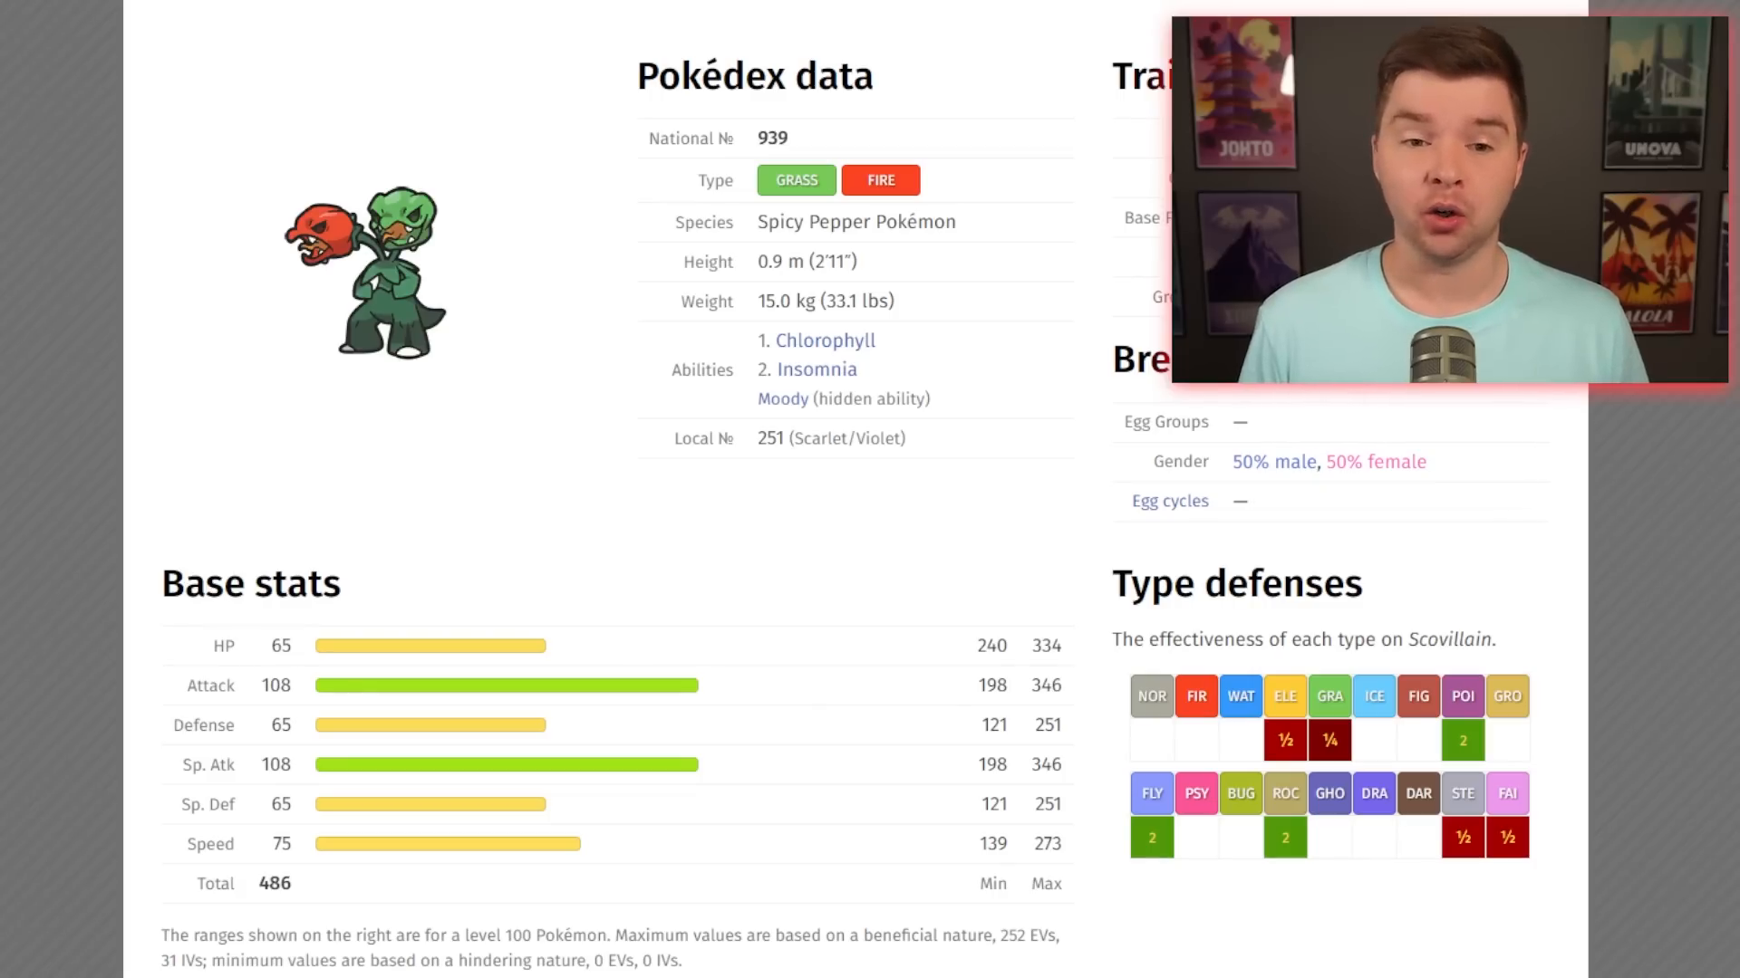
pyautogui.scroll(-3)
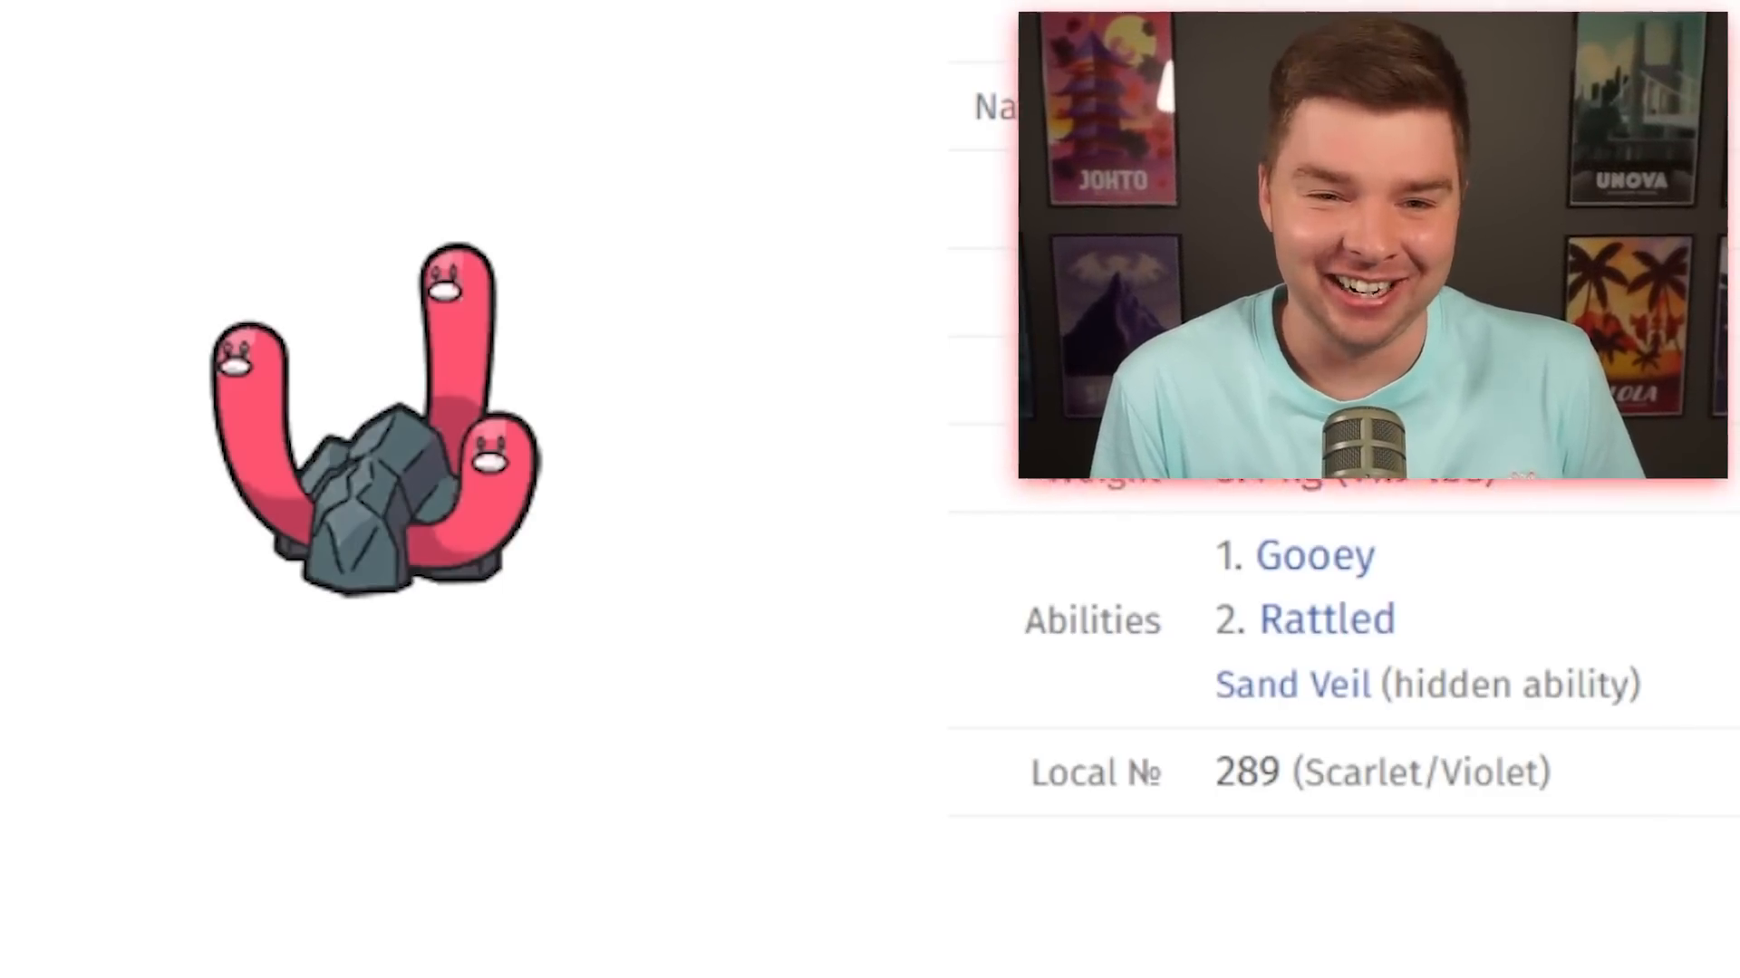
pyautogui.scroll(3)
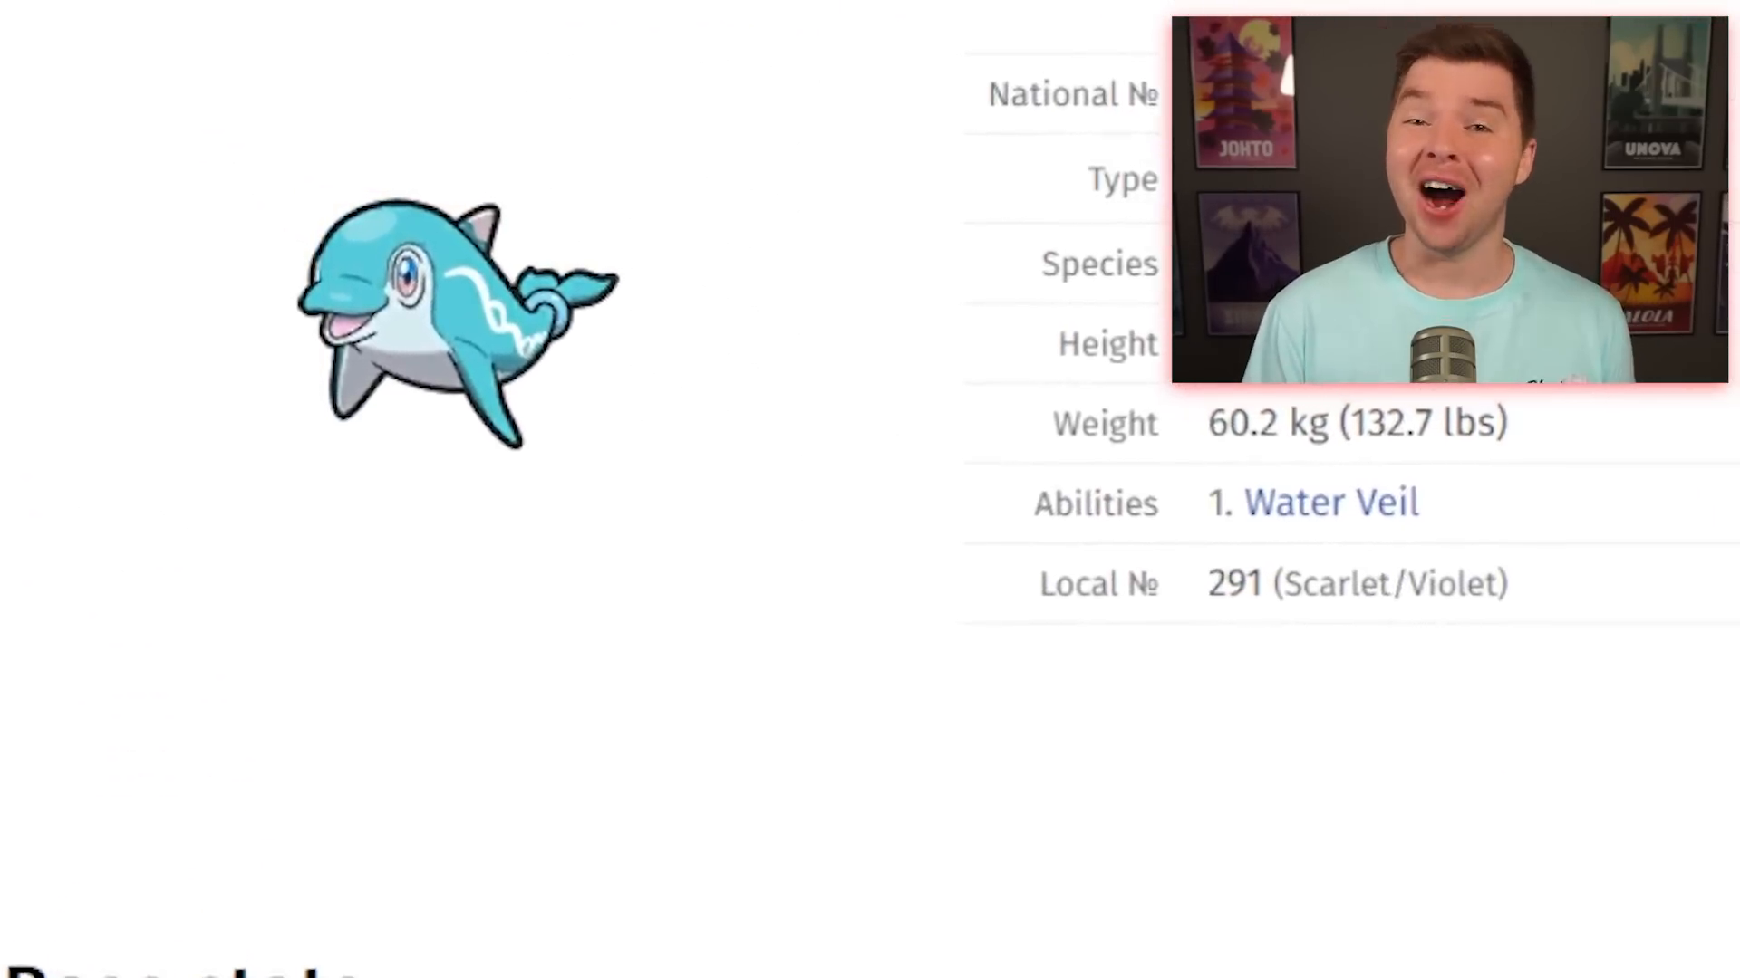
pyautogui.scroll(3)
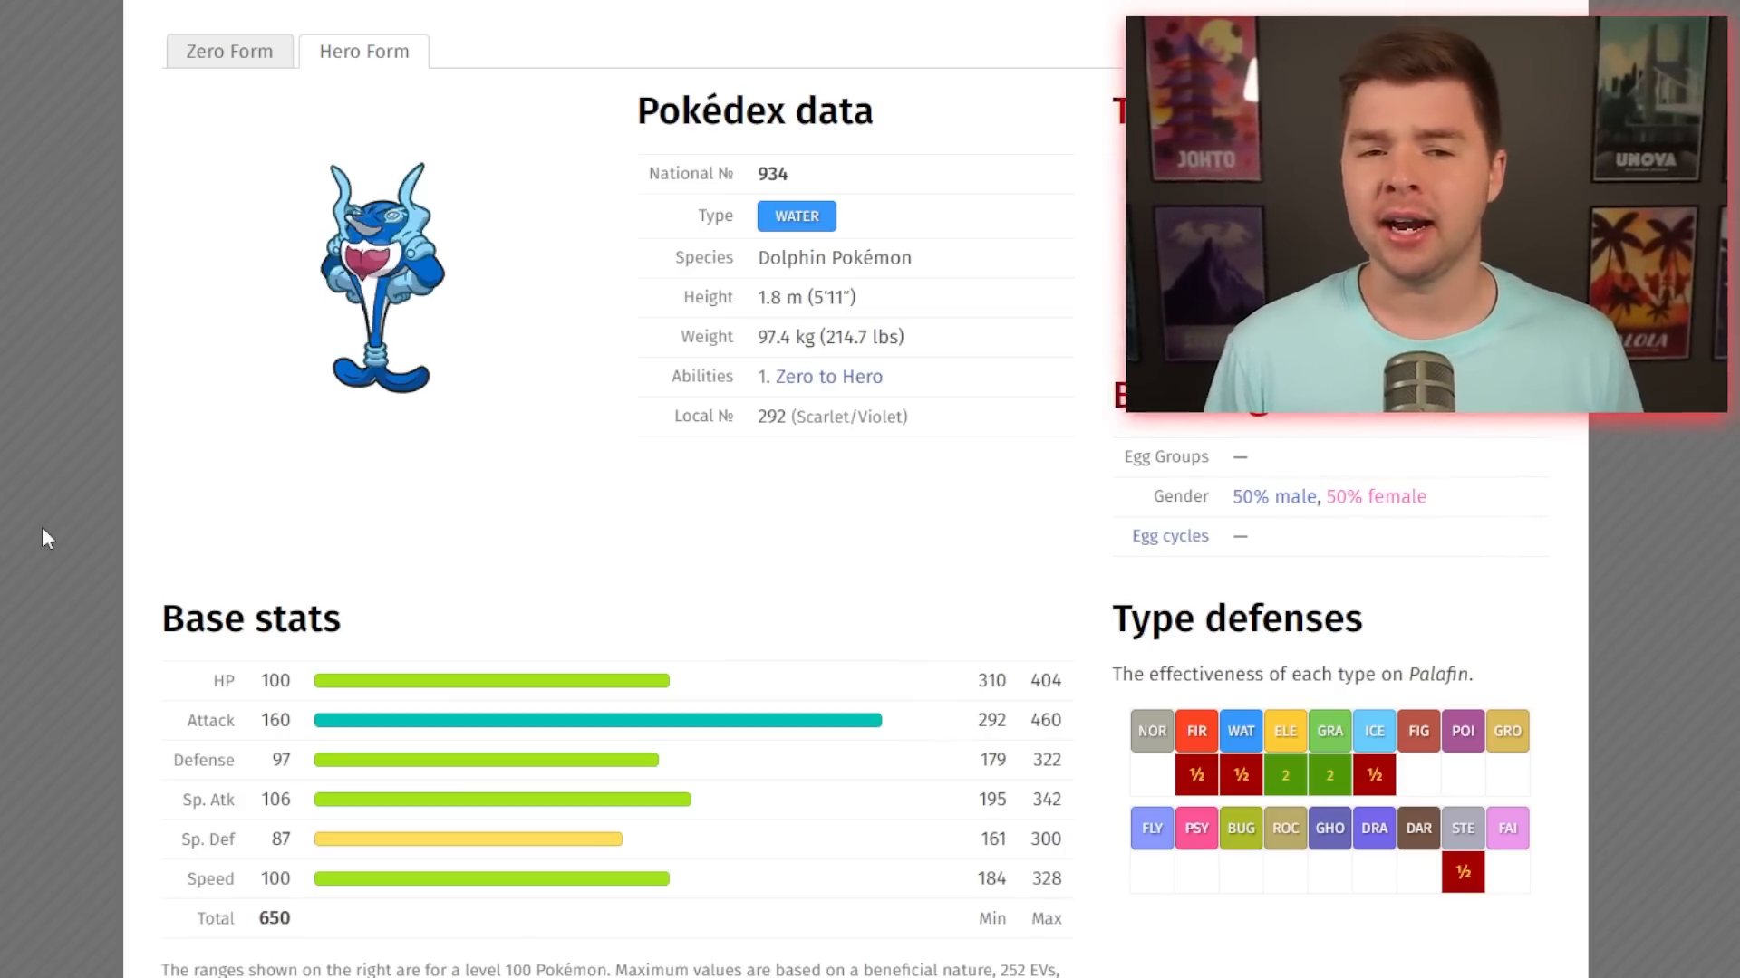
pyautogui.scroll(-3)
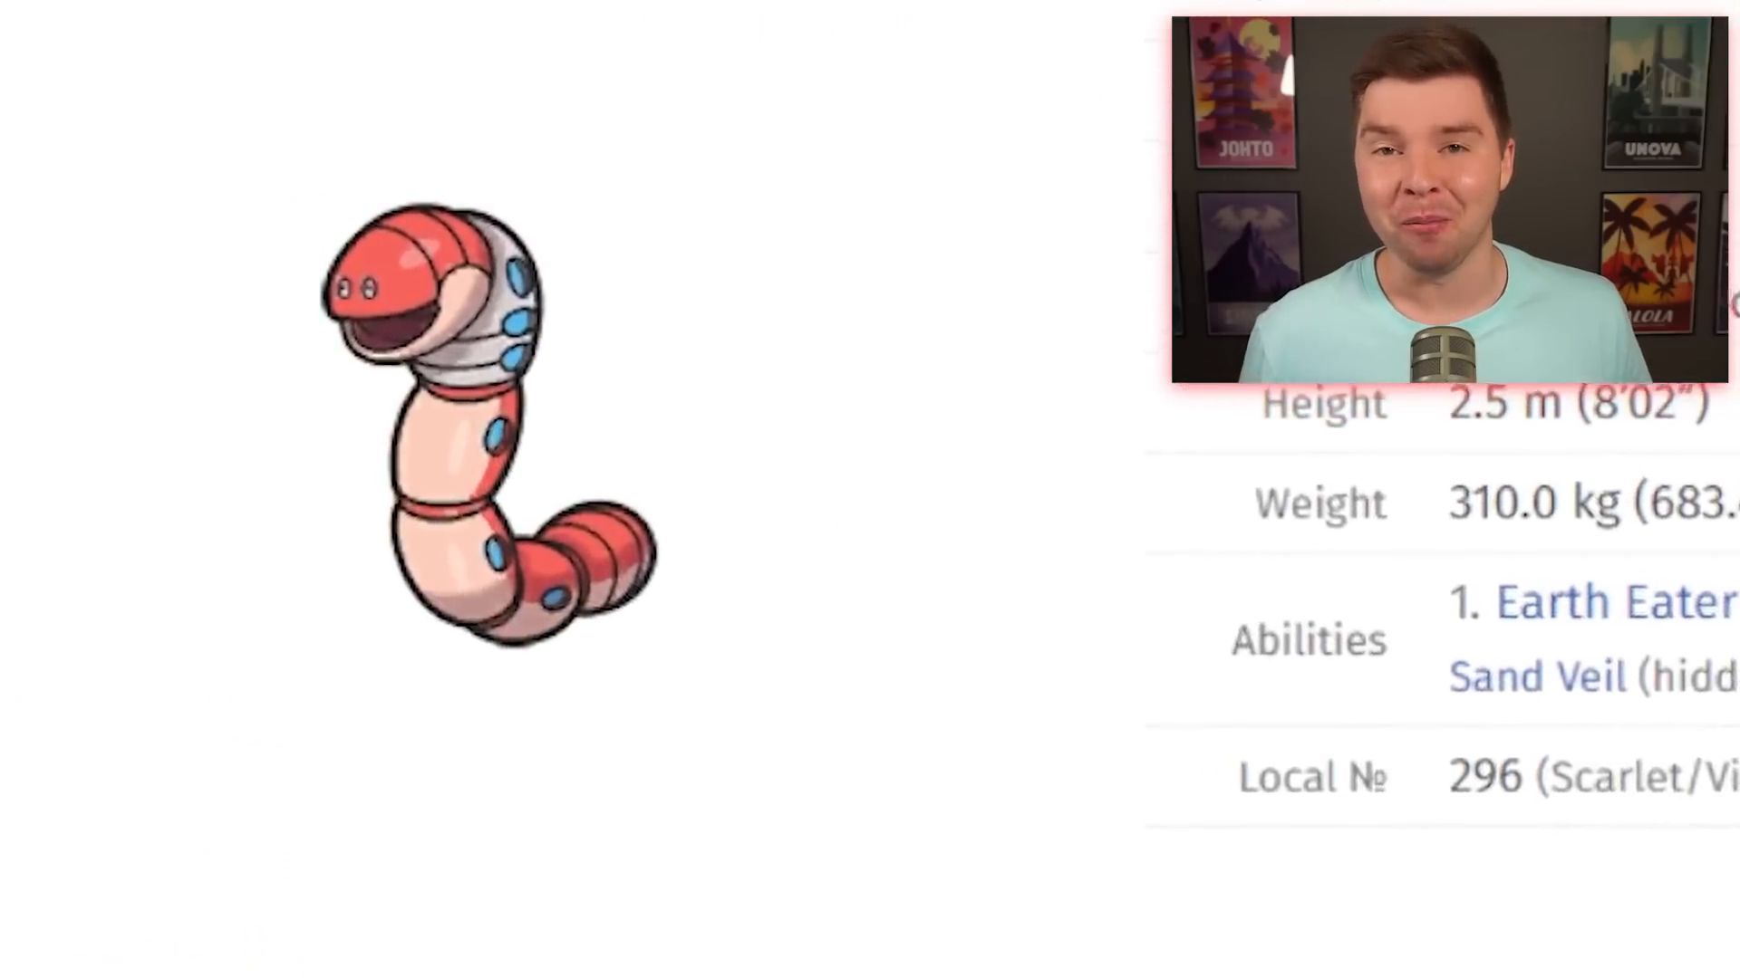
pyautogui.scroll(3)
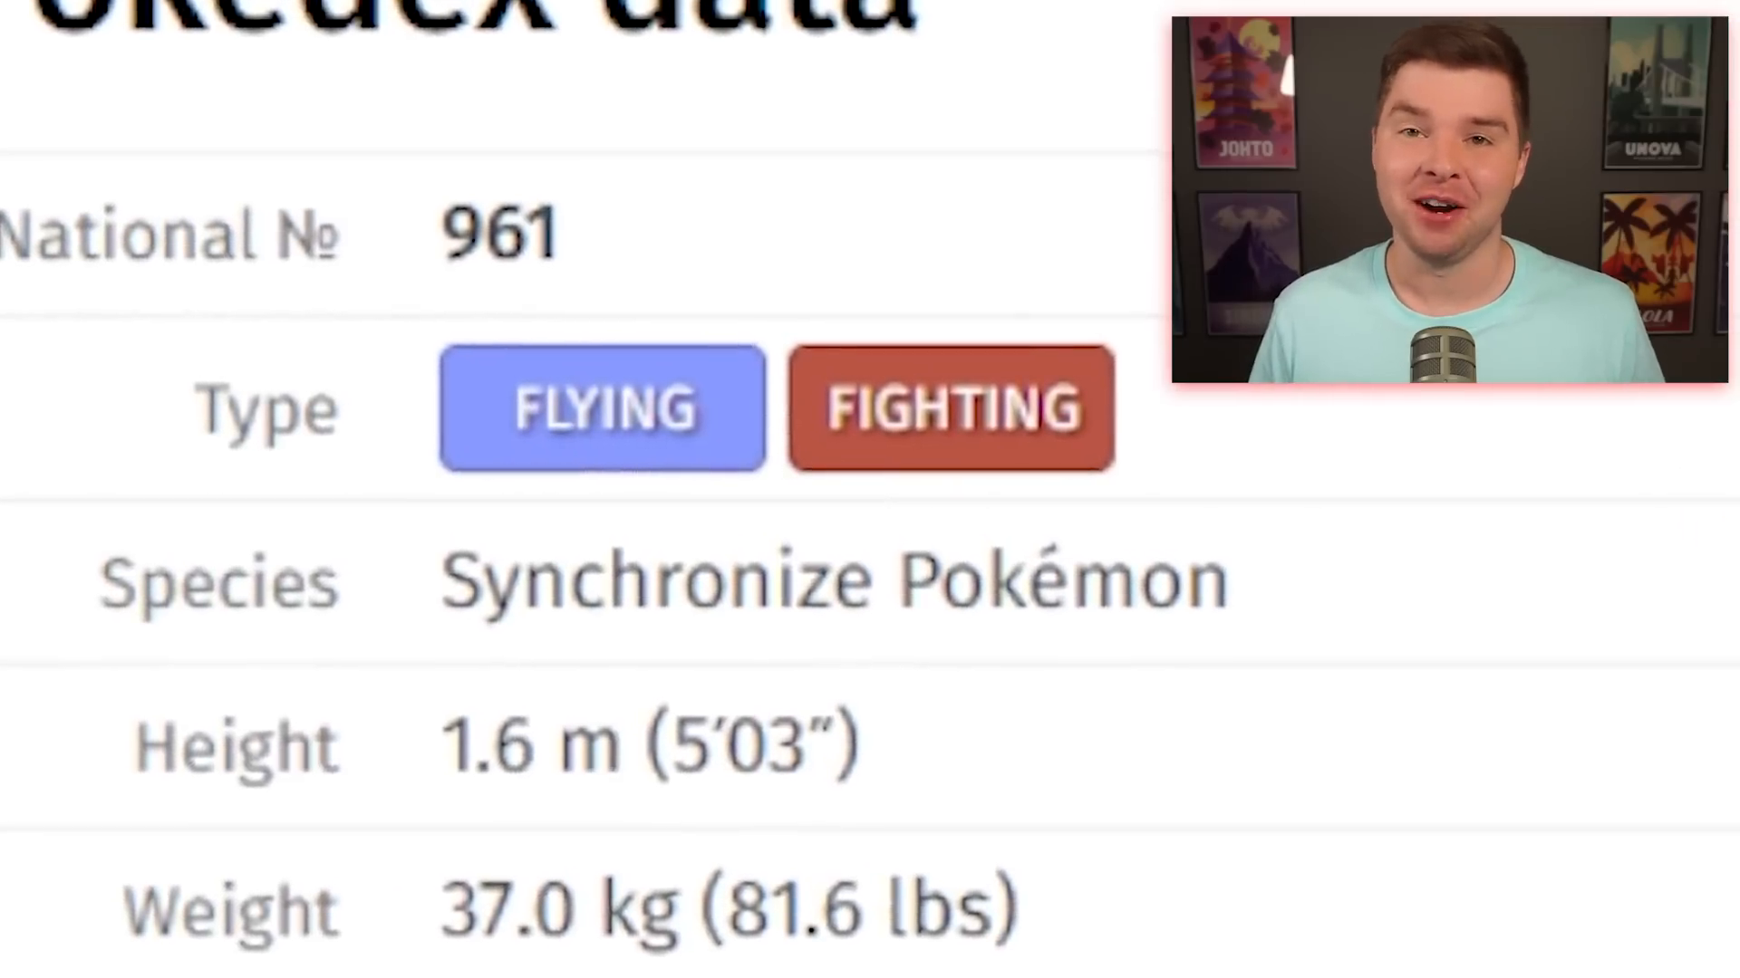
pyautogui.scroll(-3)
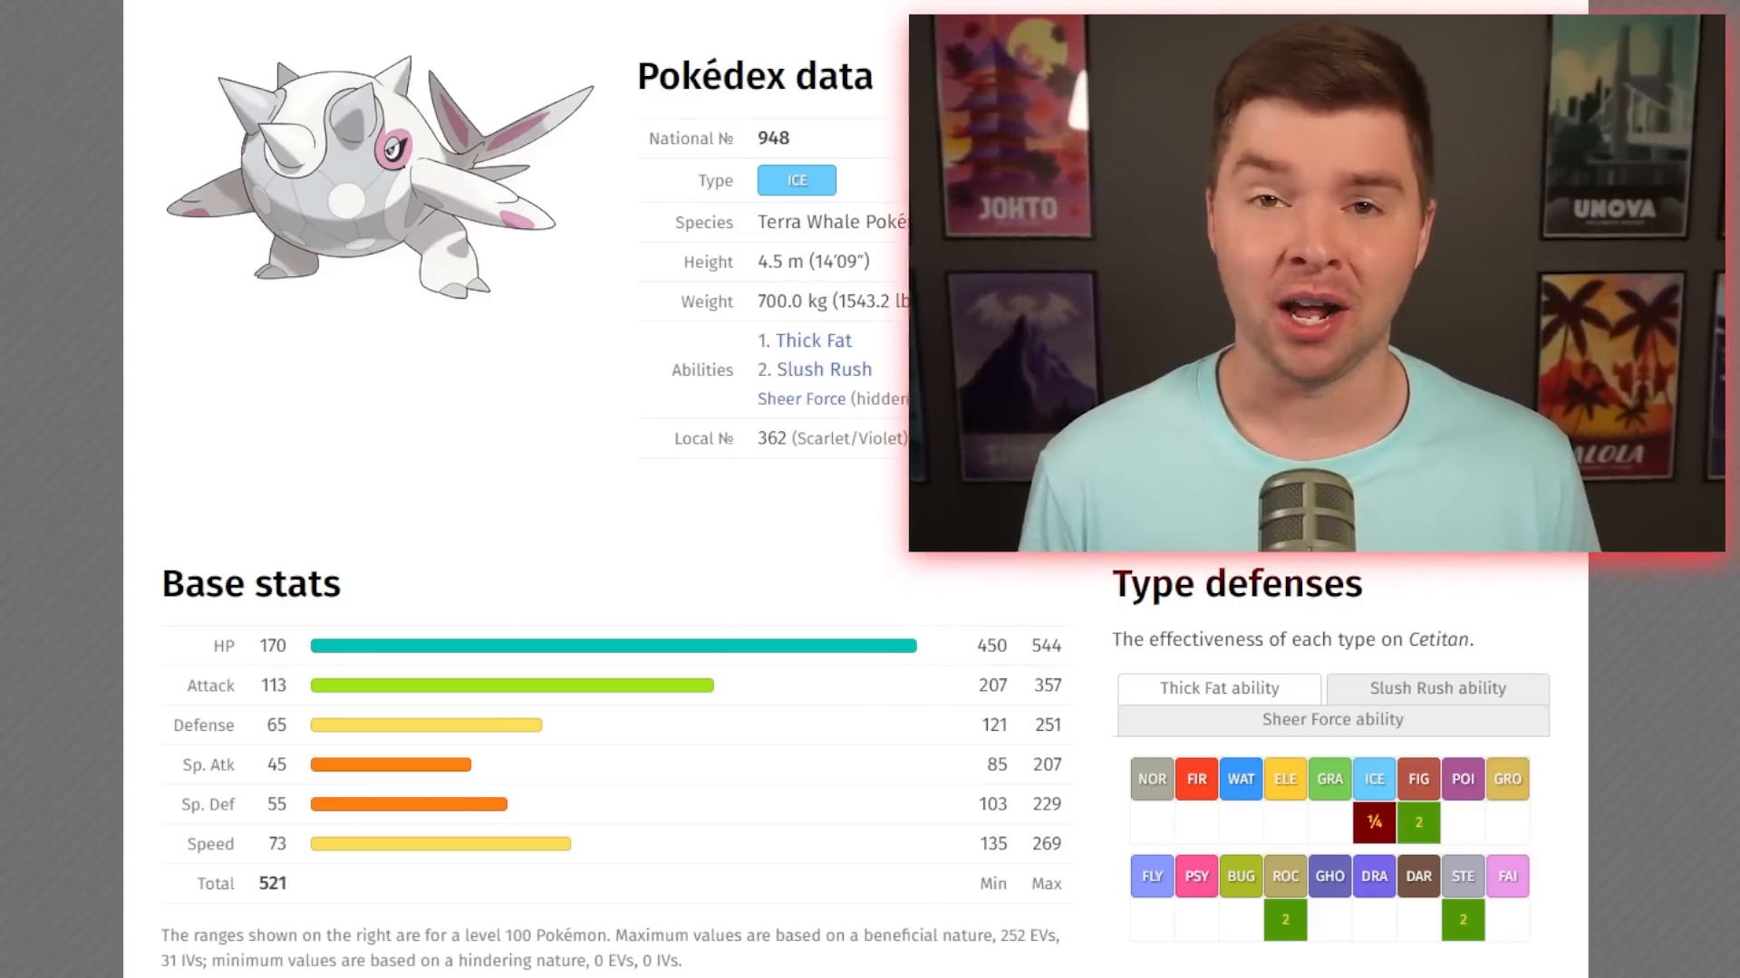
pyautogui.scroll(-3)
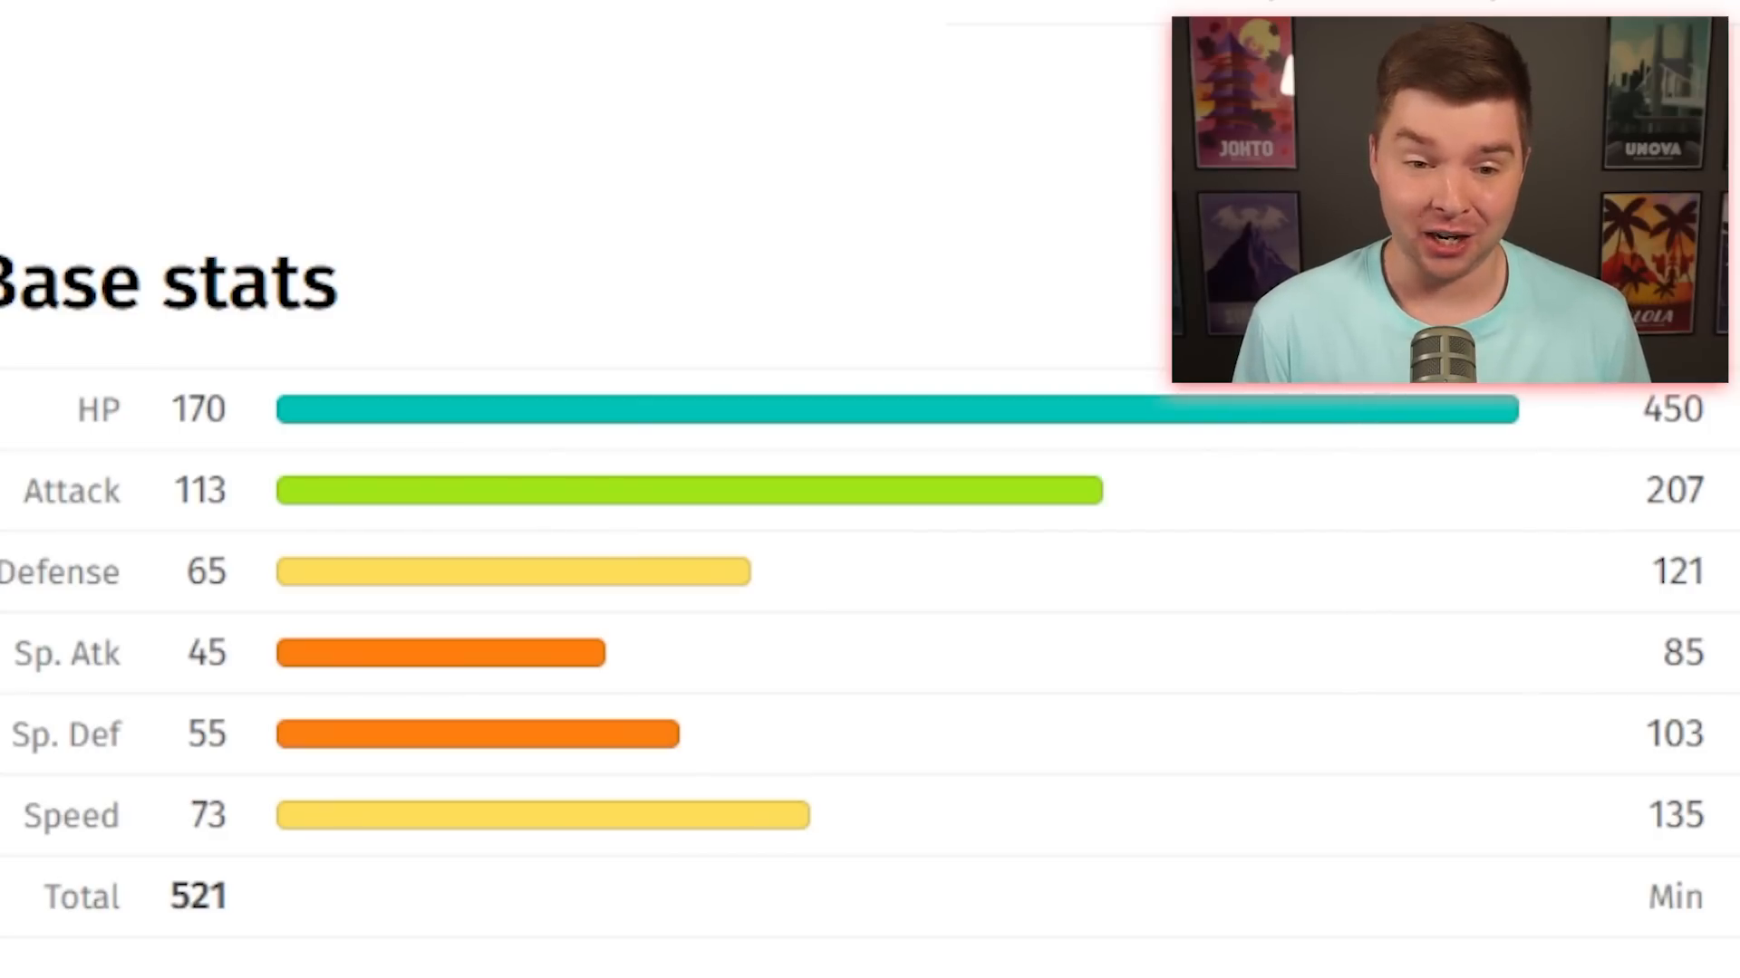
pyautogui.scroll(3)
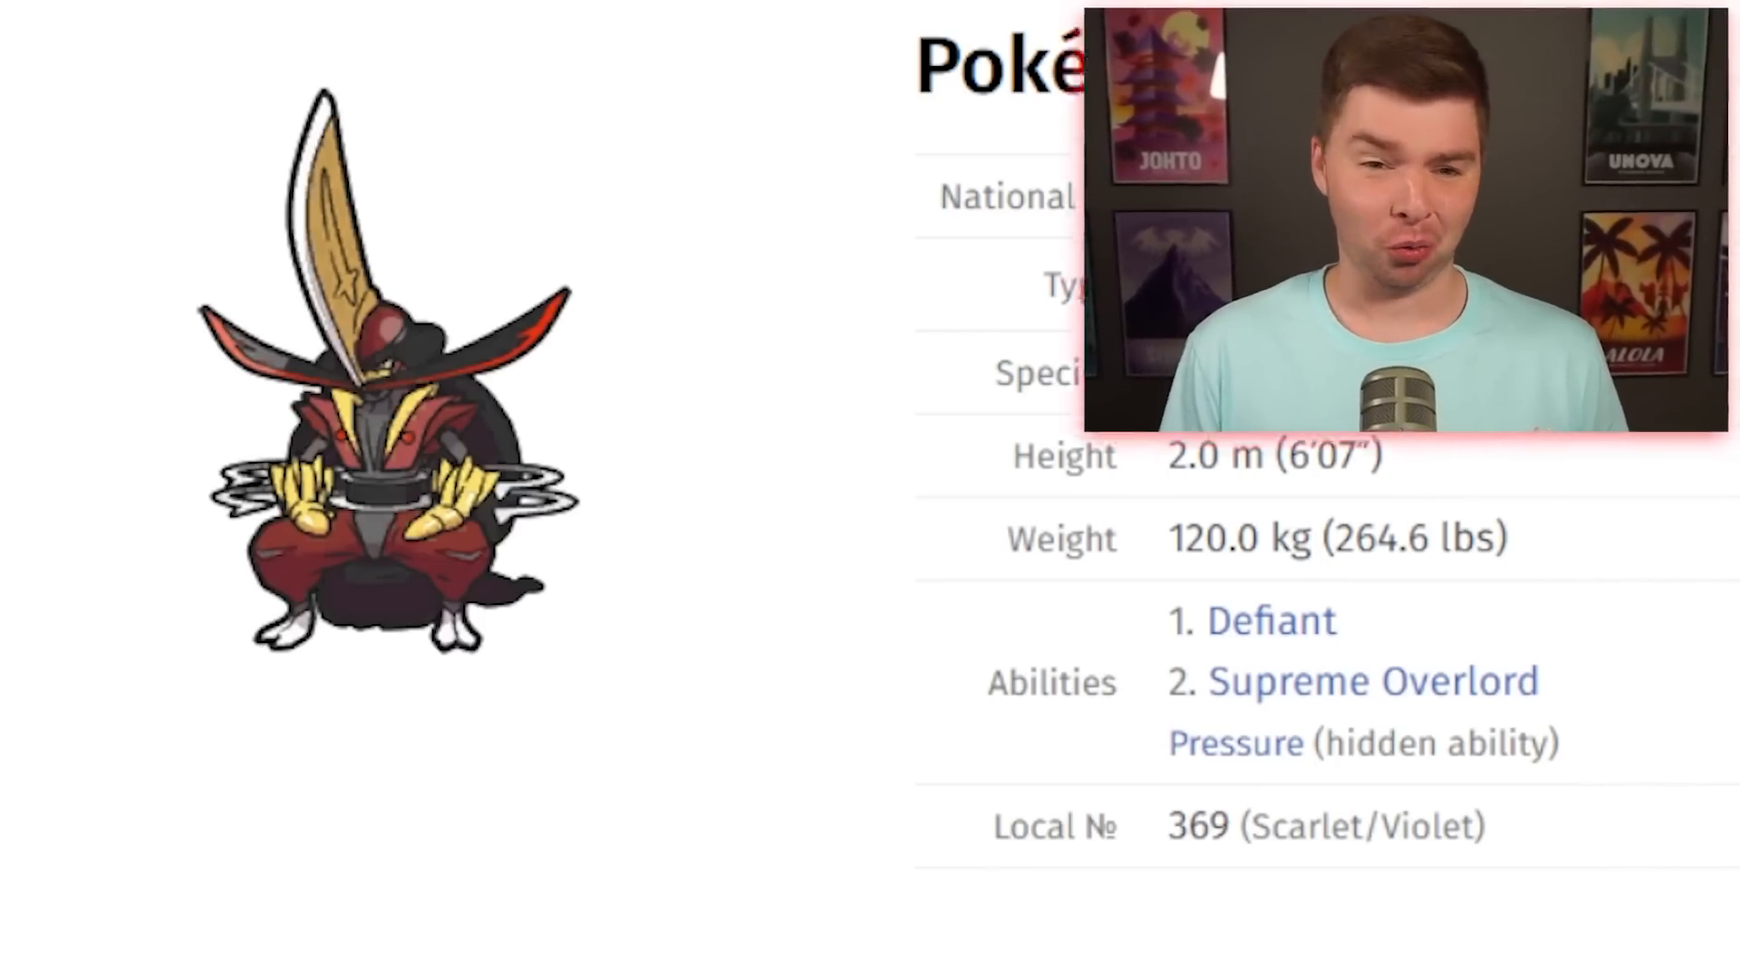
pyautogui.scroll(-3)
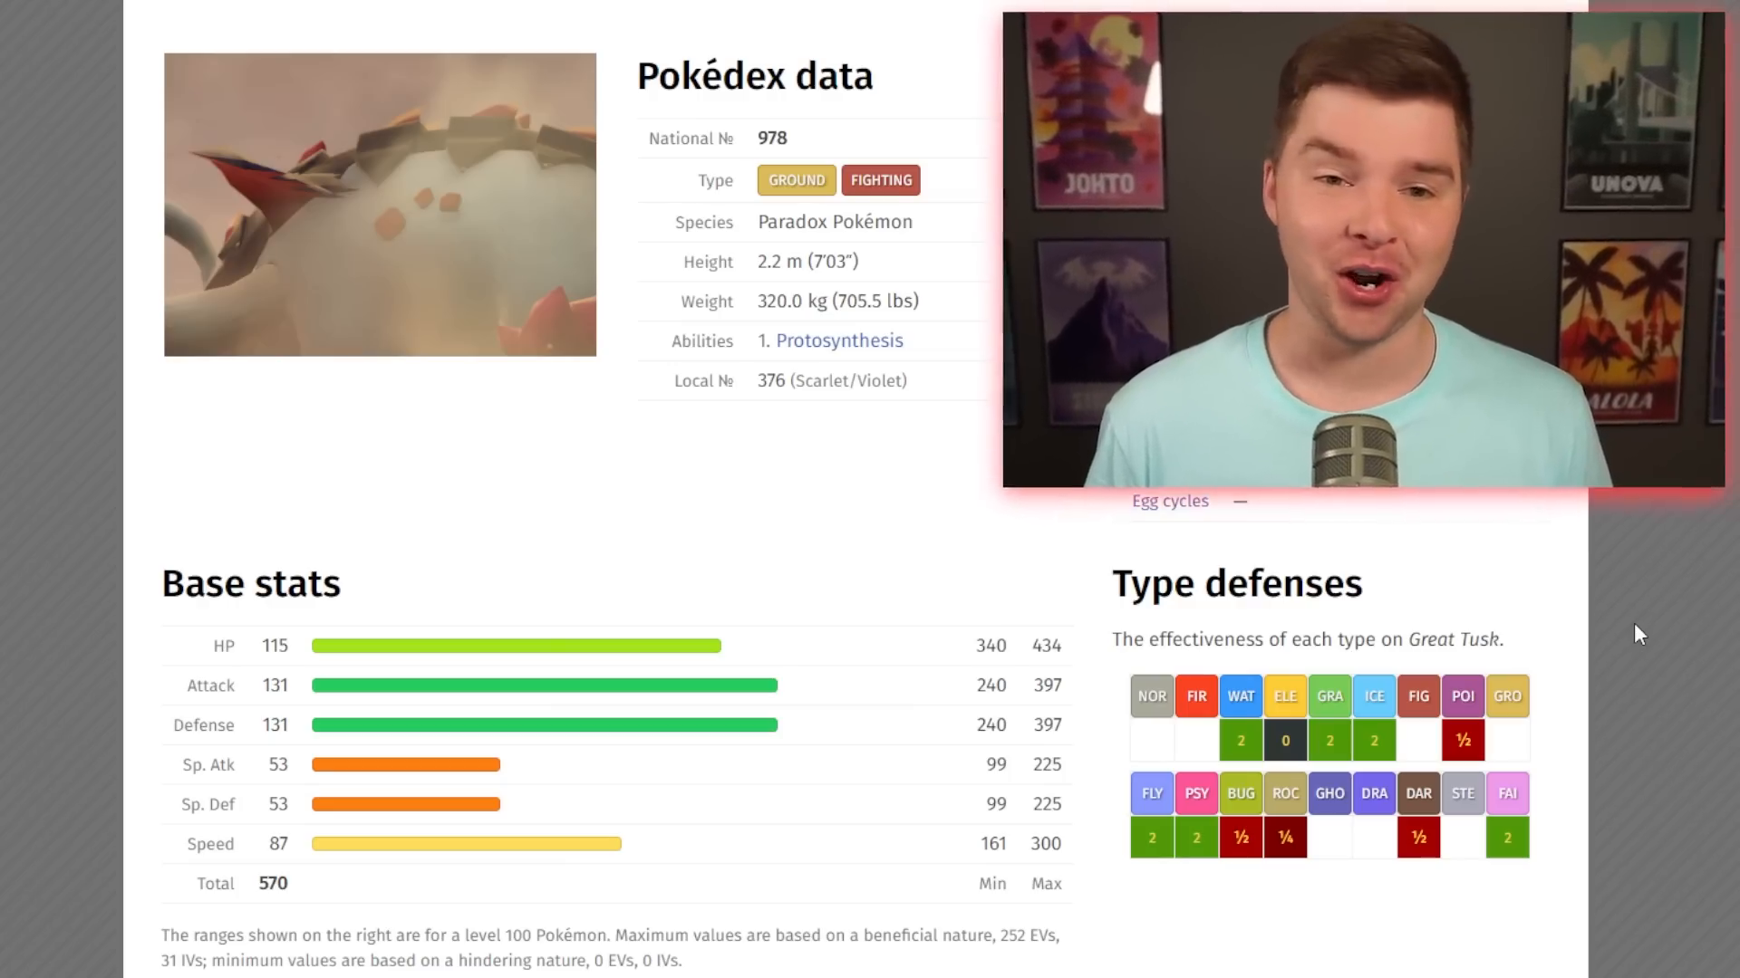
pyautogui.scroll(-3)
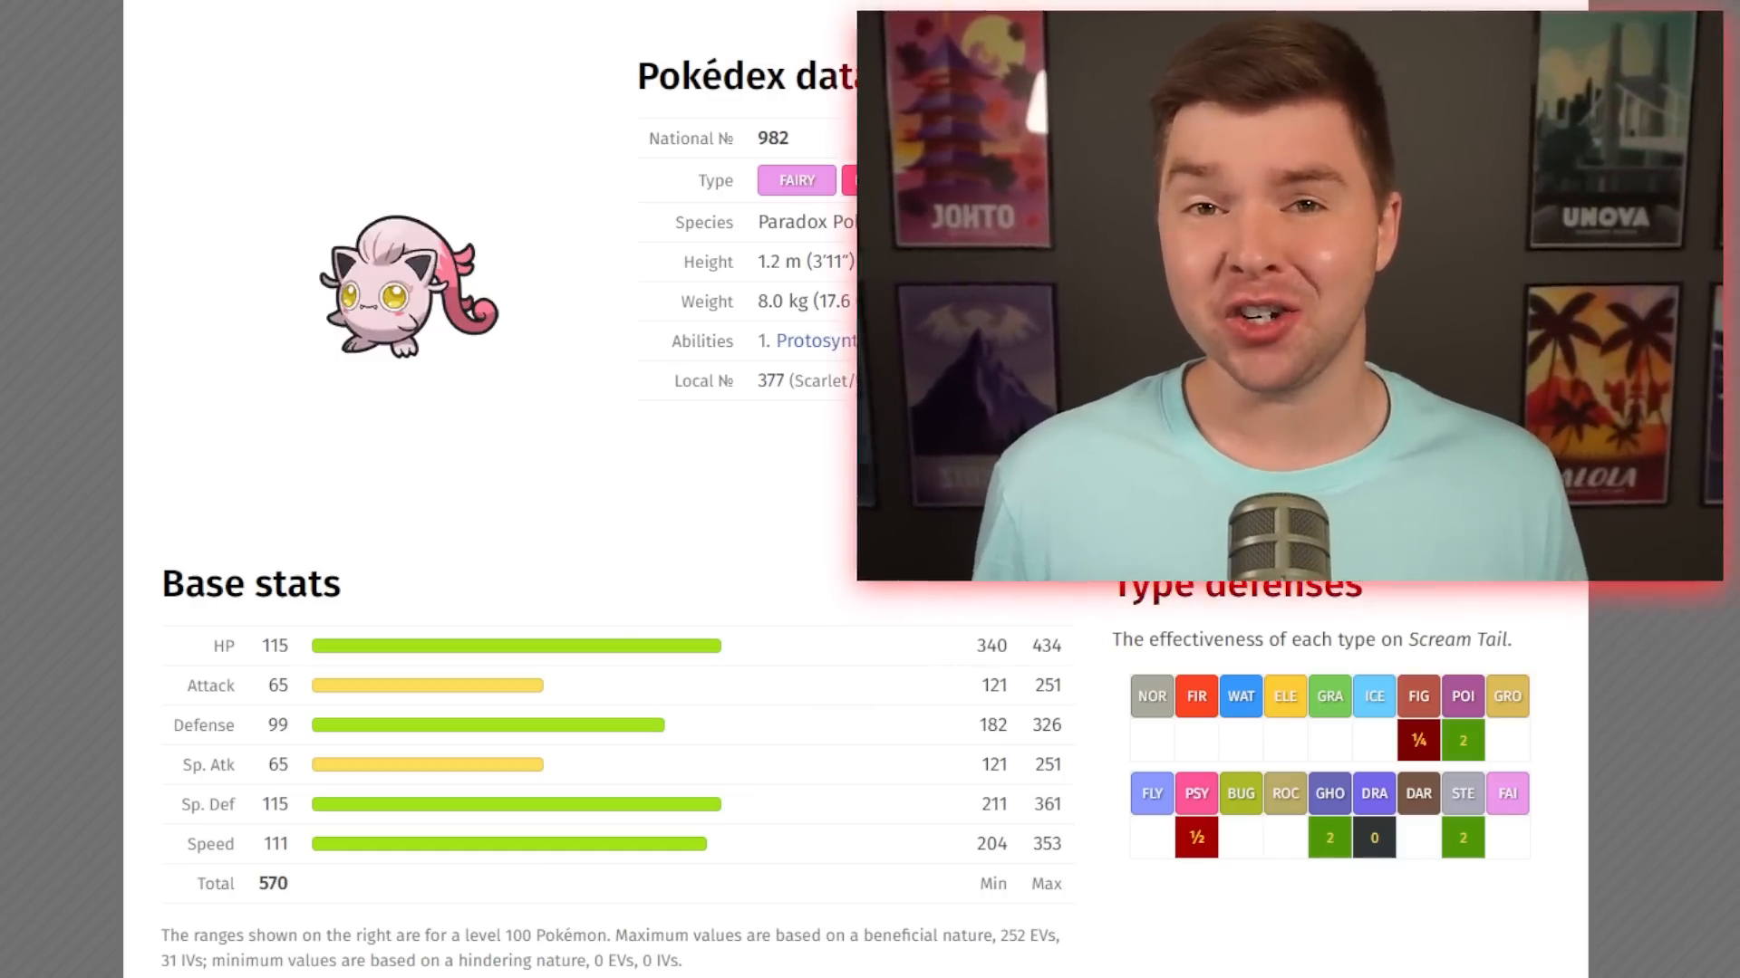
pyautogui.scroll(-3)
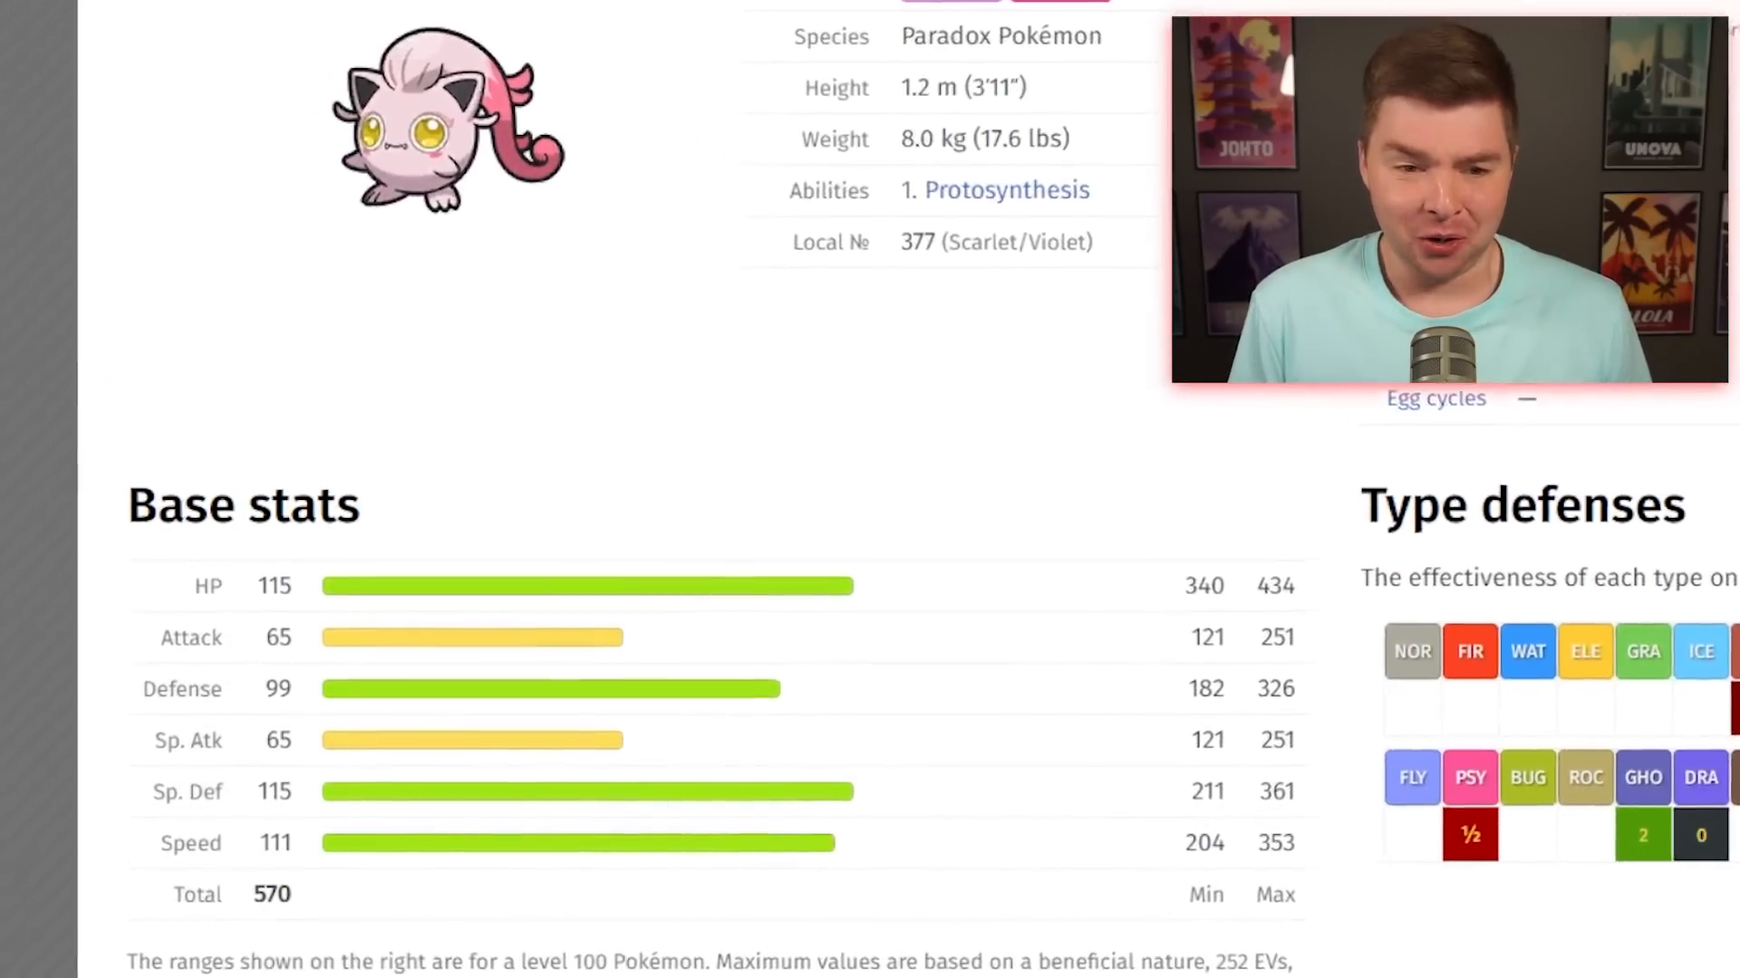
pyautogui.scroll(-3)
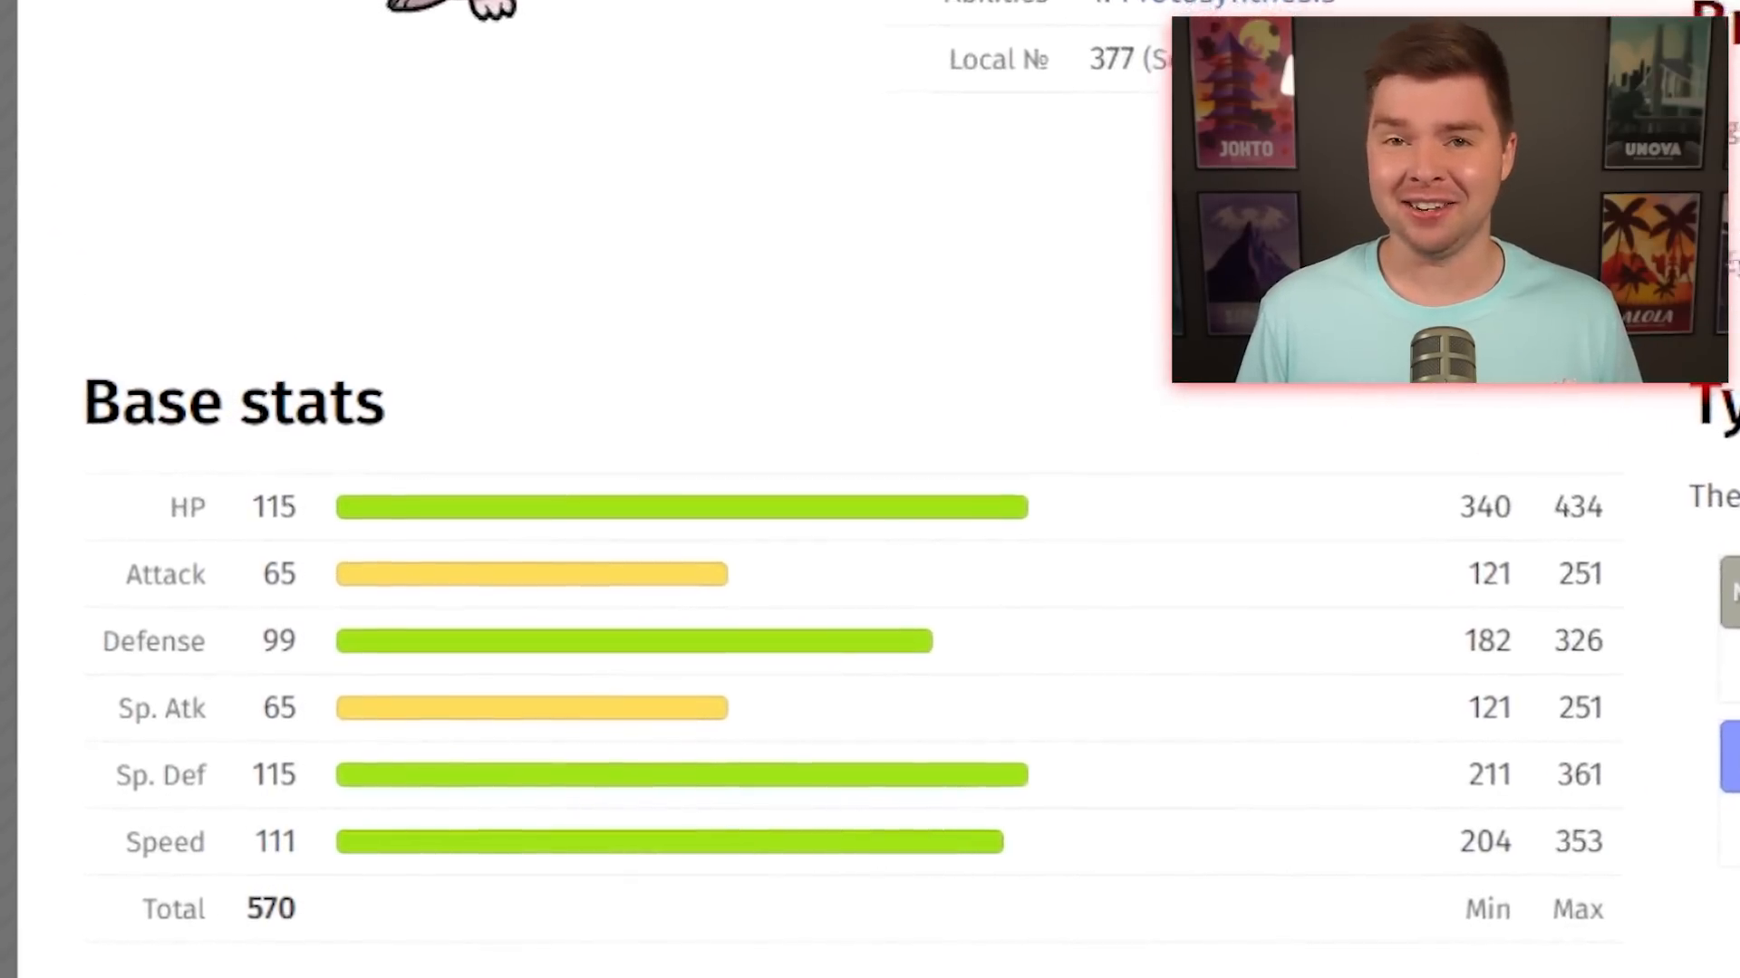